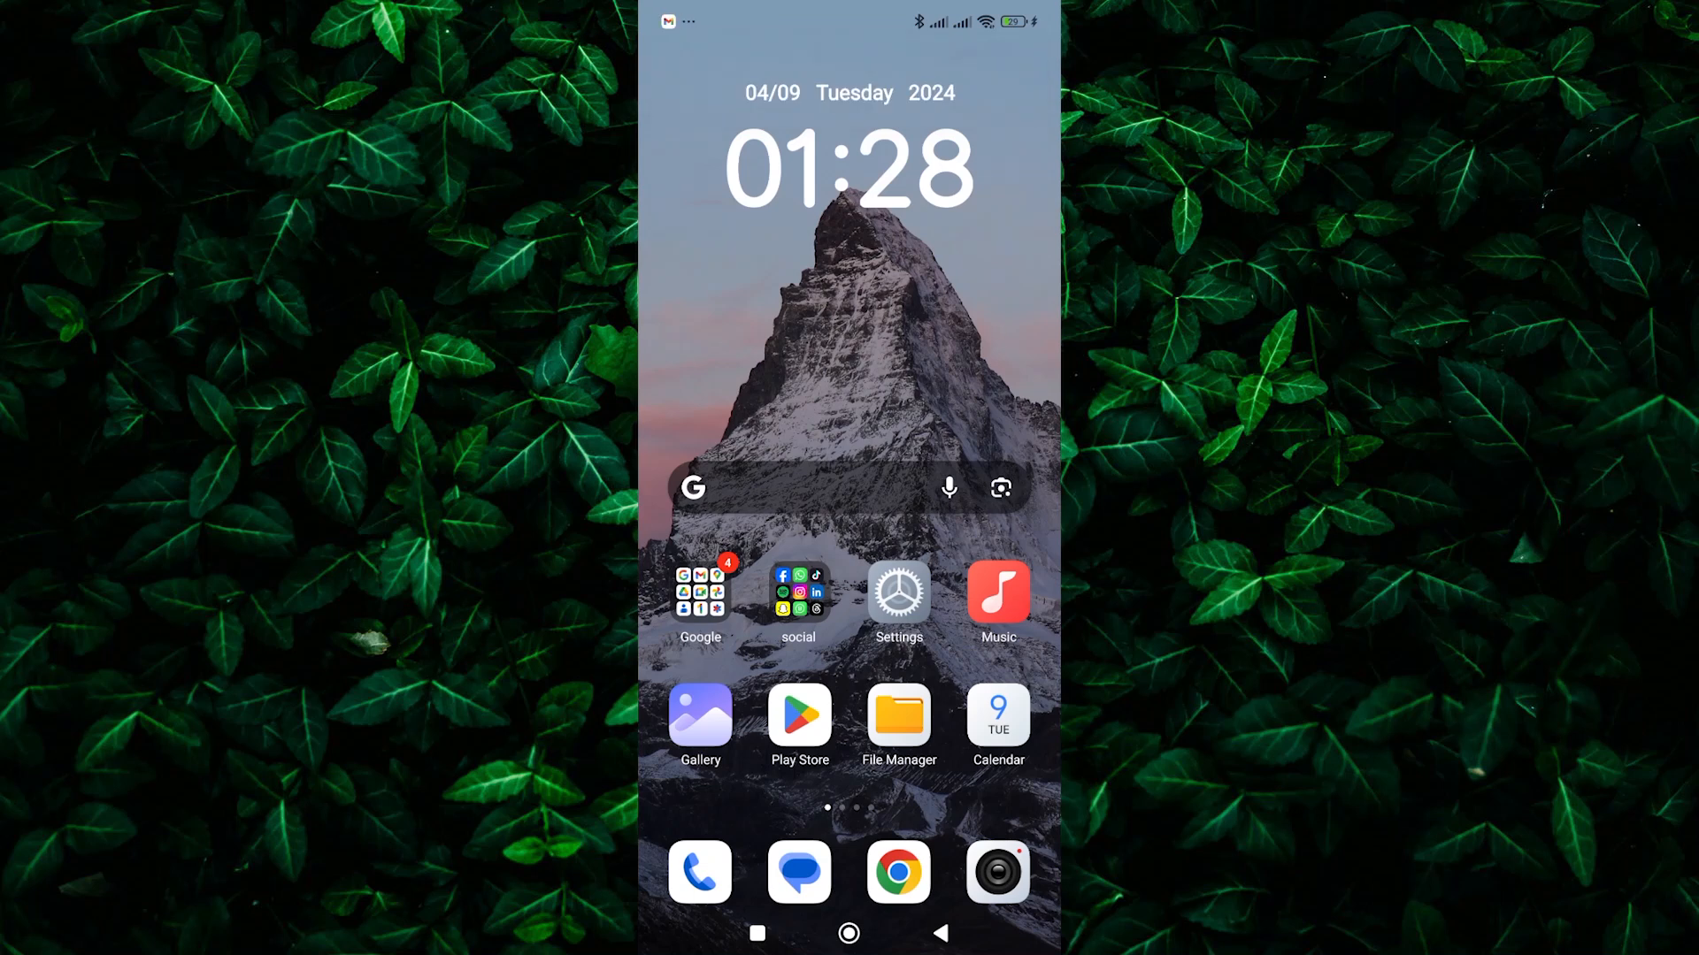
Expand the 'social' folder on the home screen to reveal its apps
left_click(798, 598)
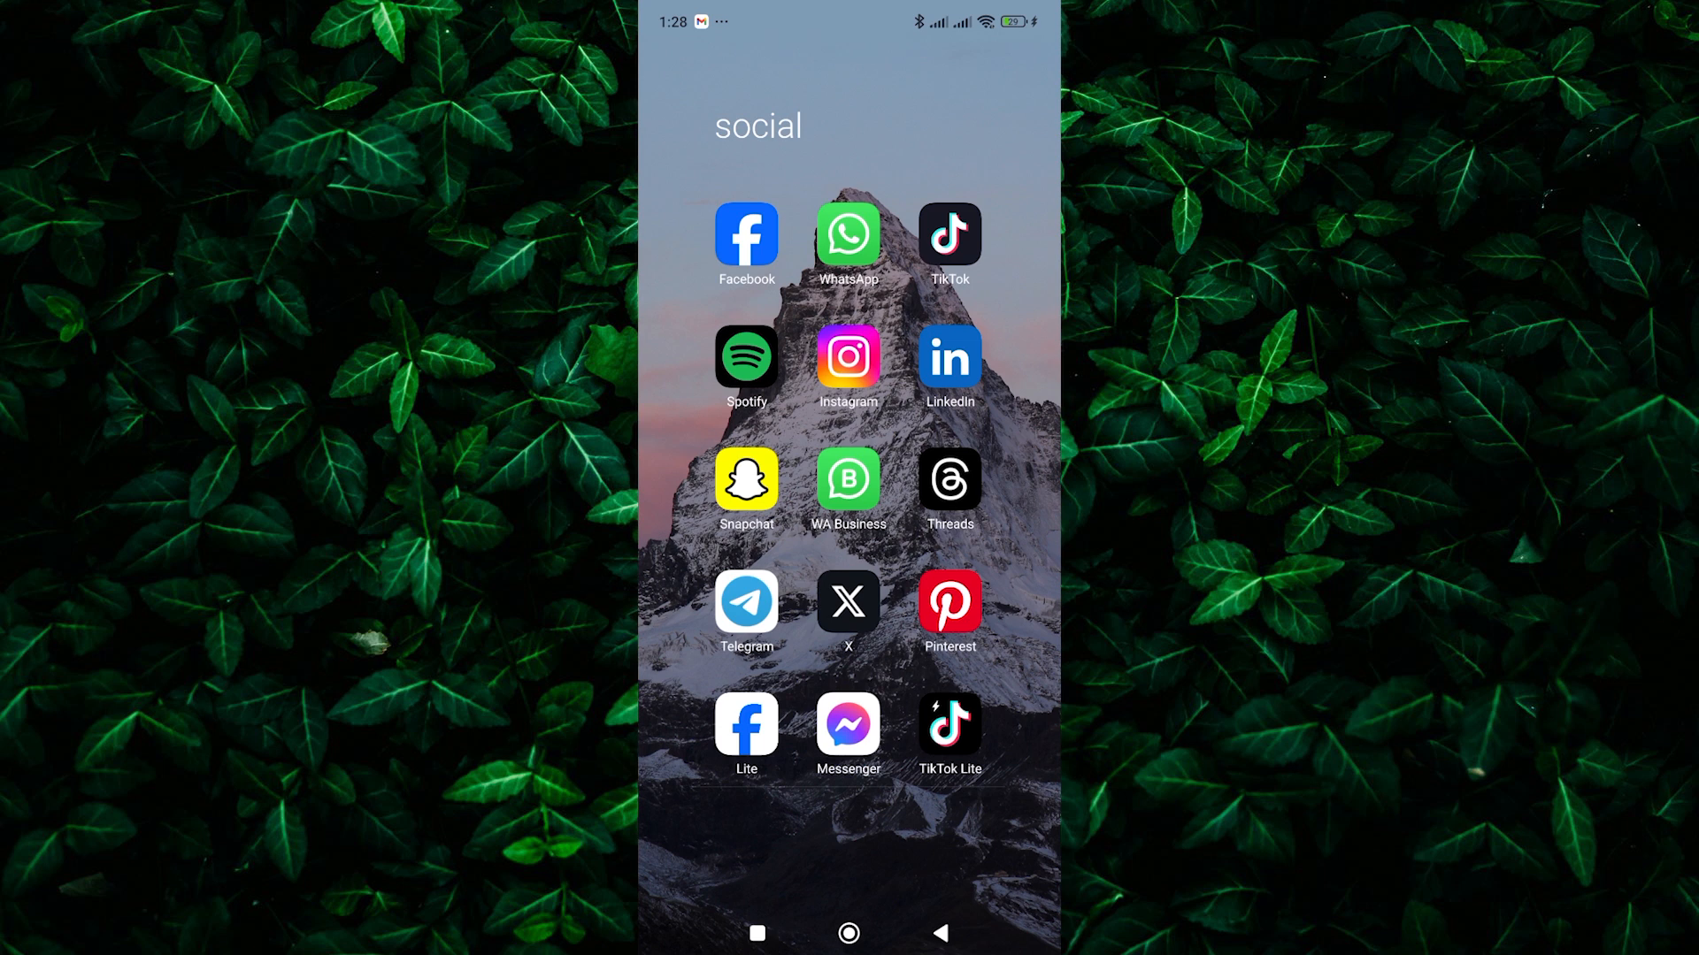
Launch Instagram and reach Settings and privacy from your profile's menu
left_click(850, 361)
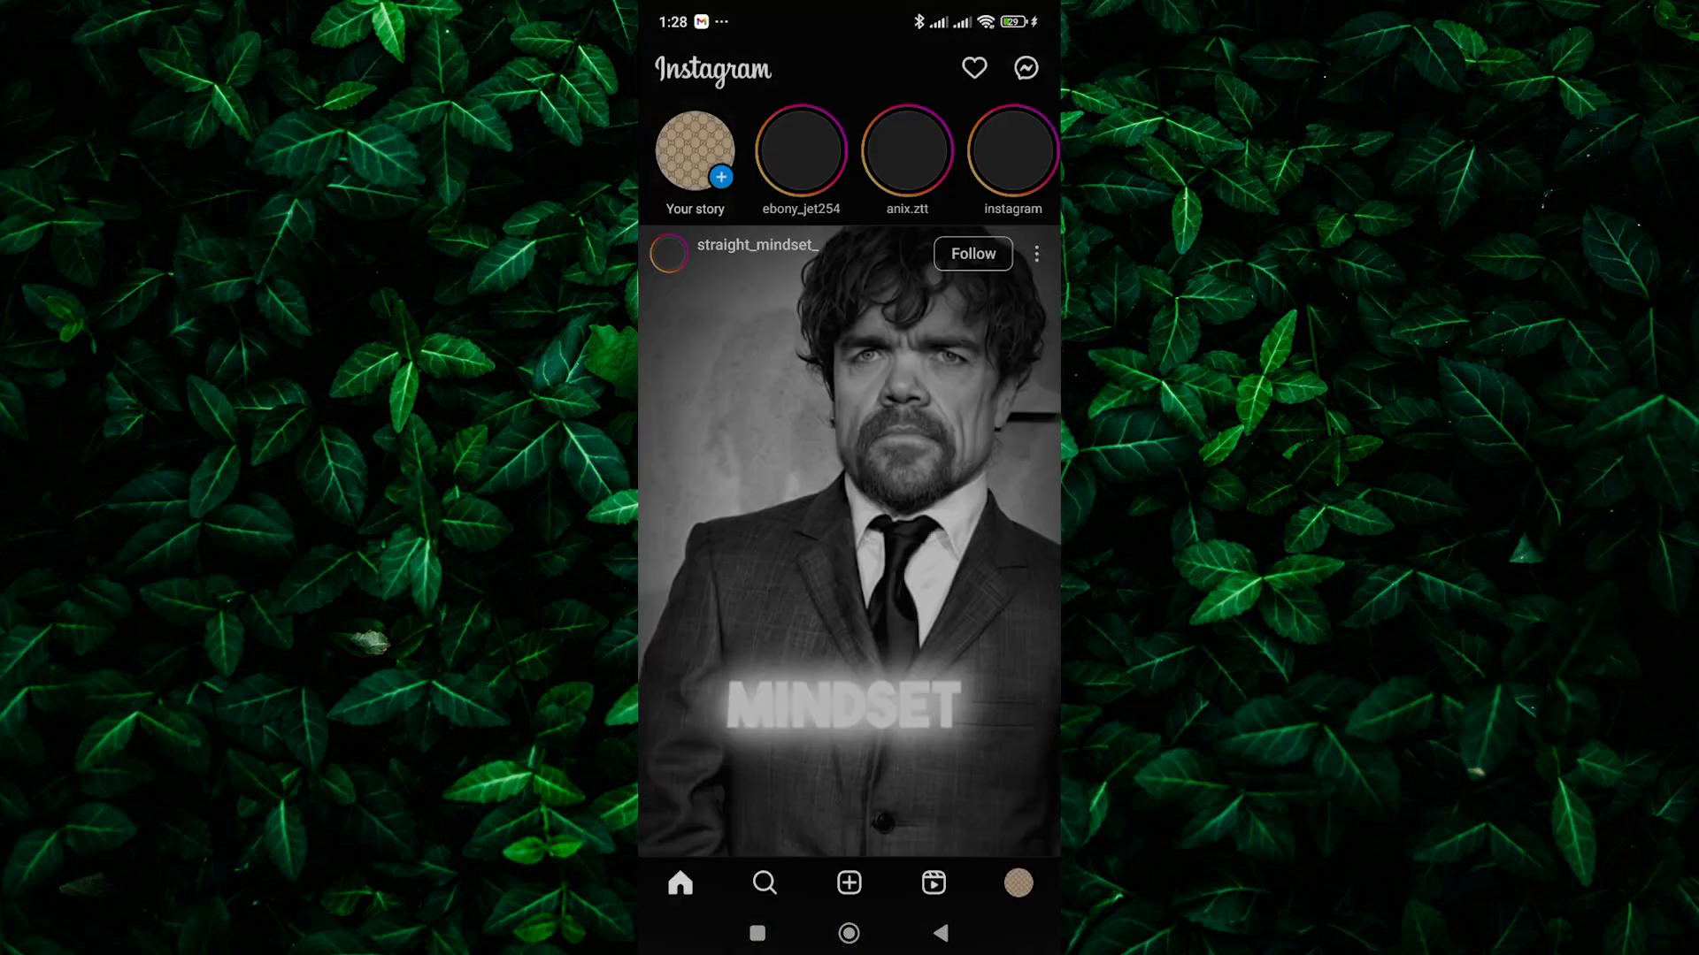
scroll("down", 3)
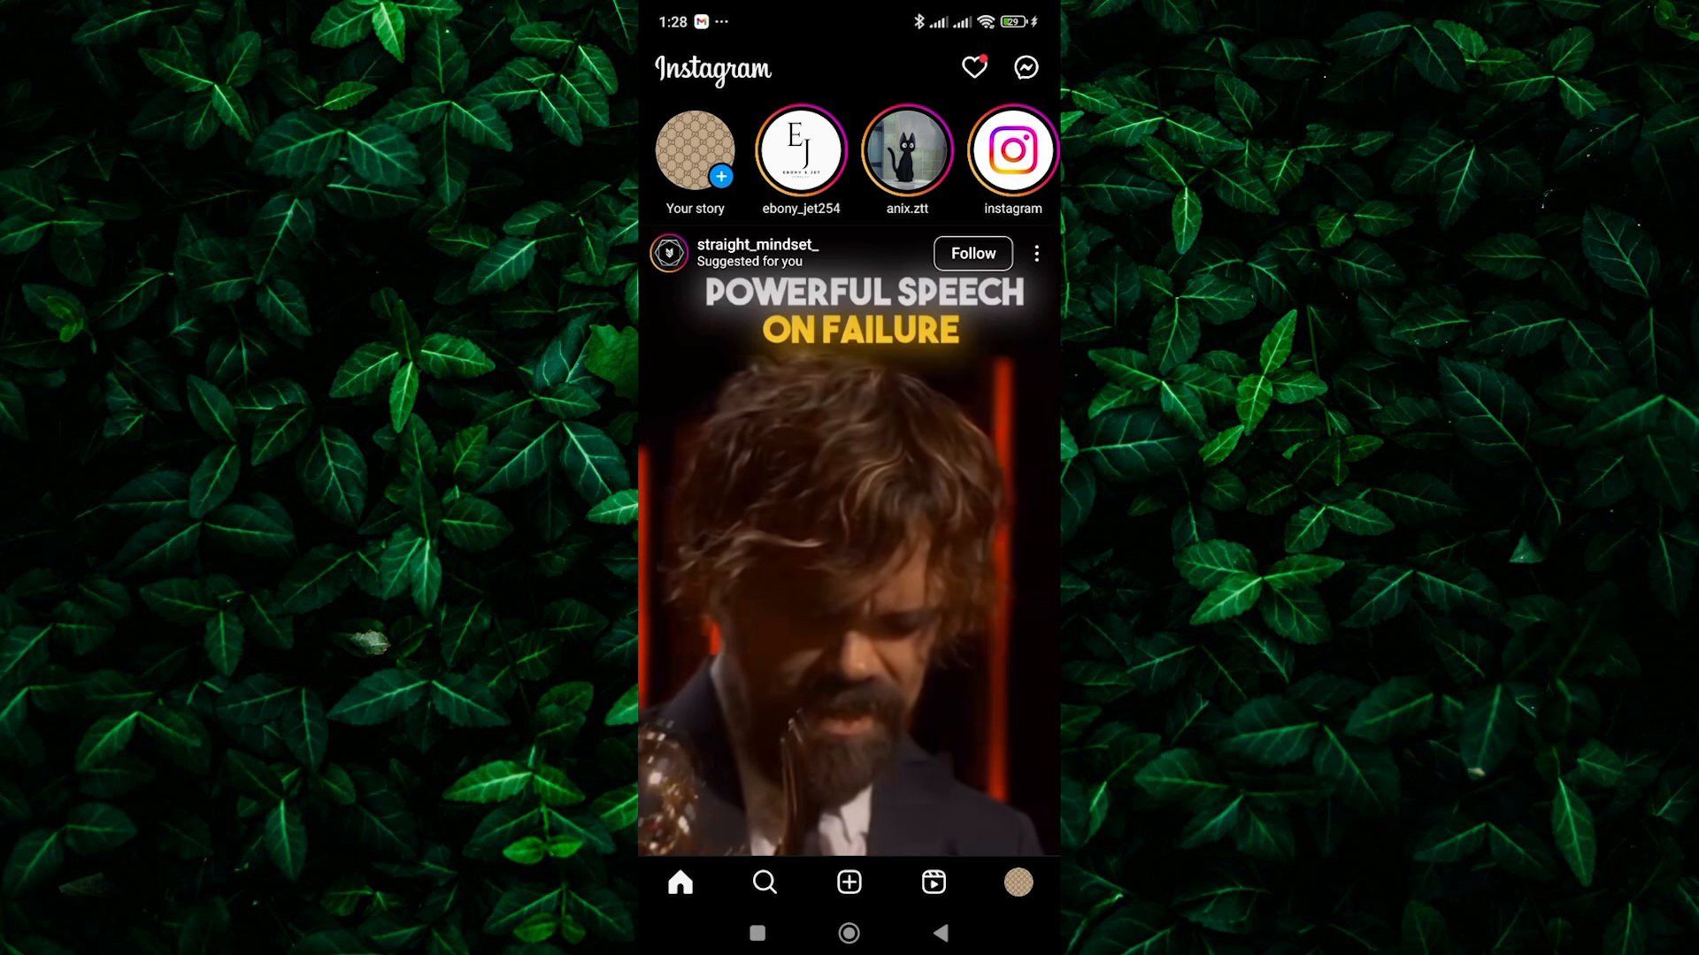
left_click(1017, 883)
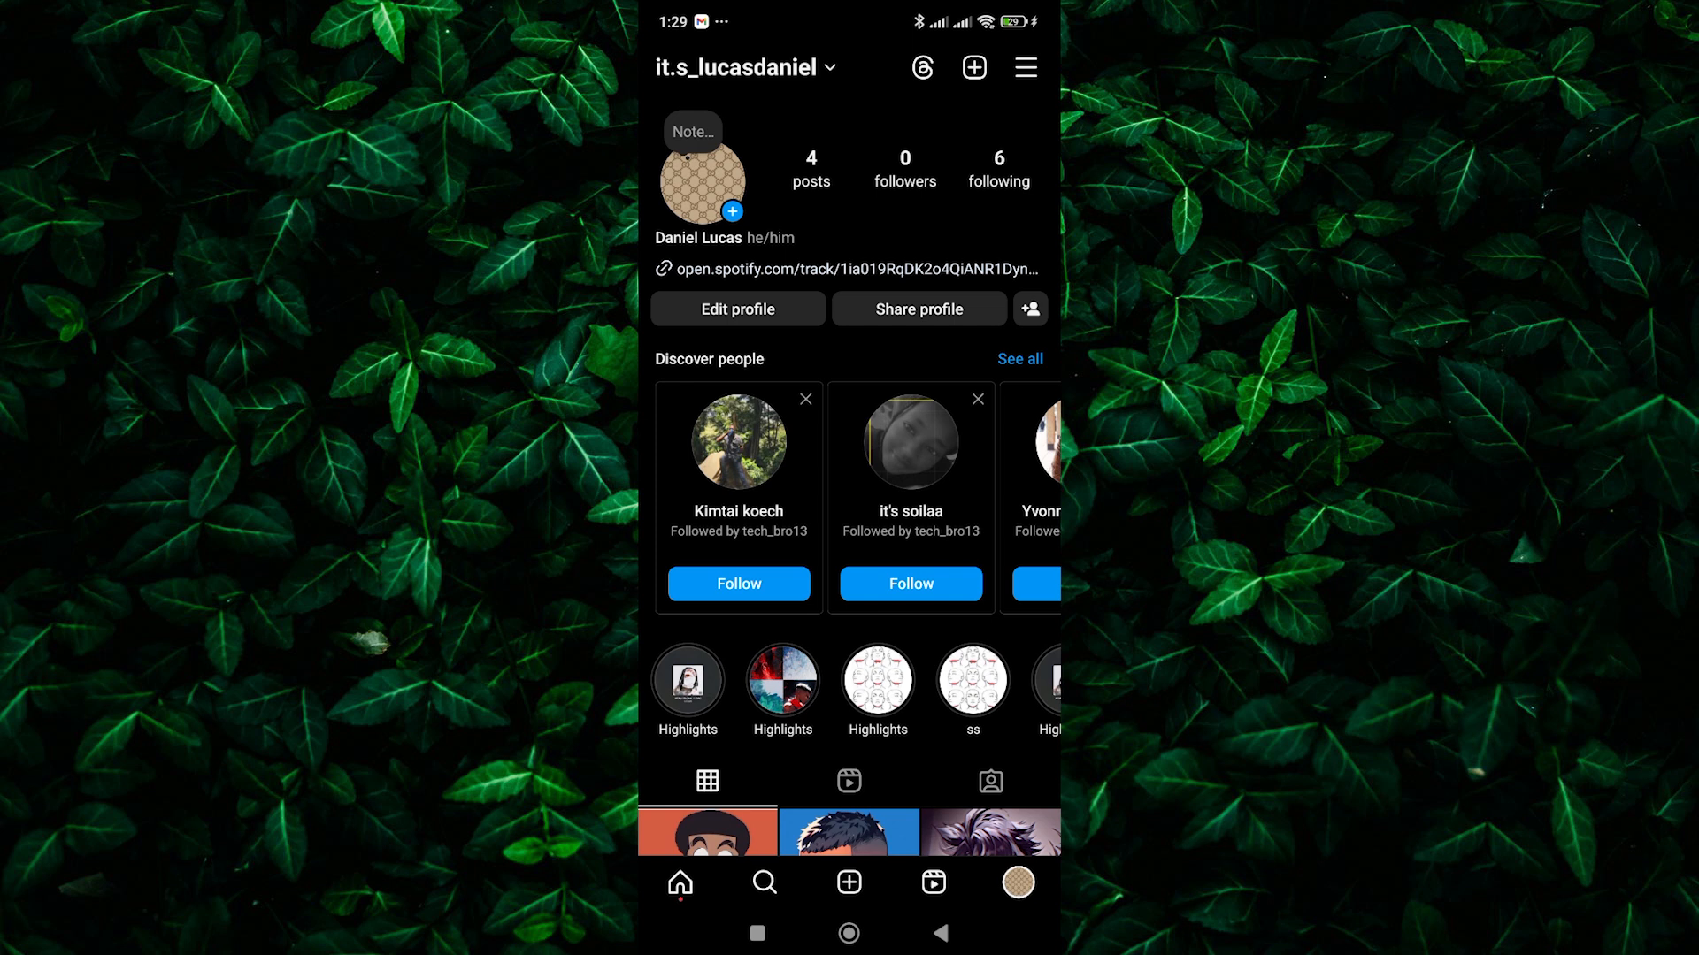
left_click(1026, 68)
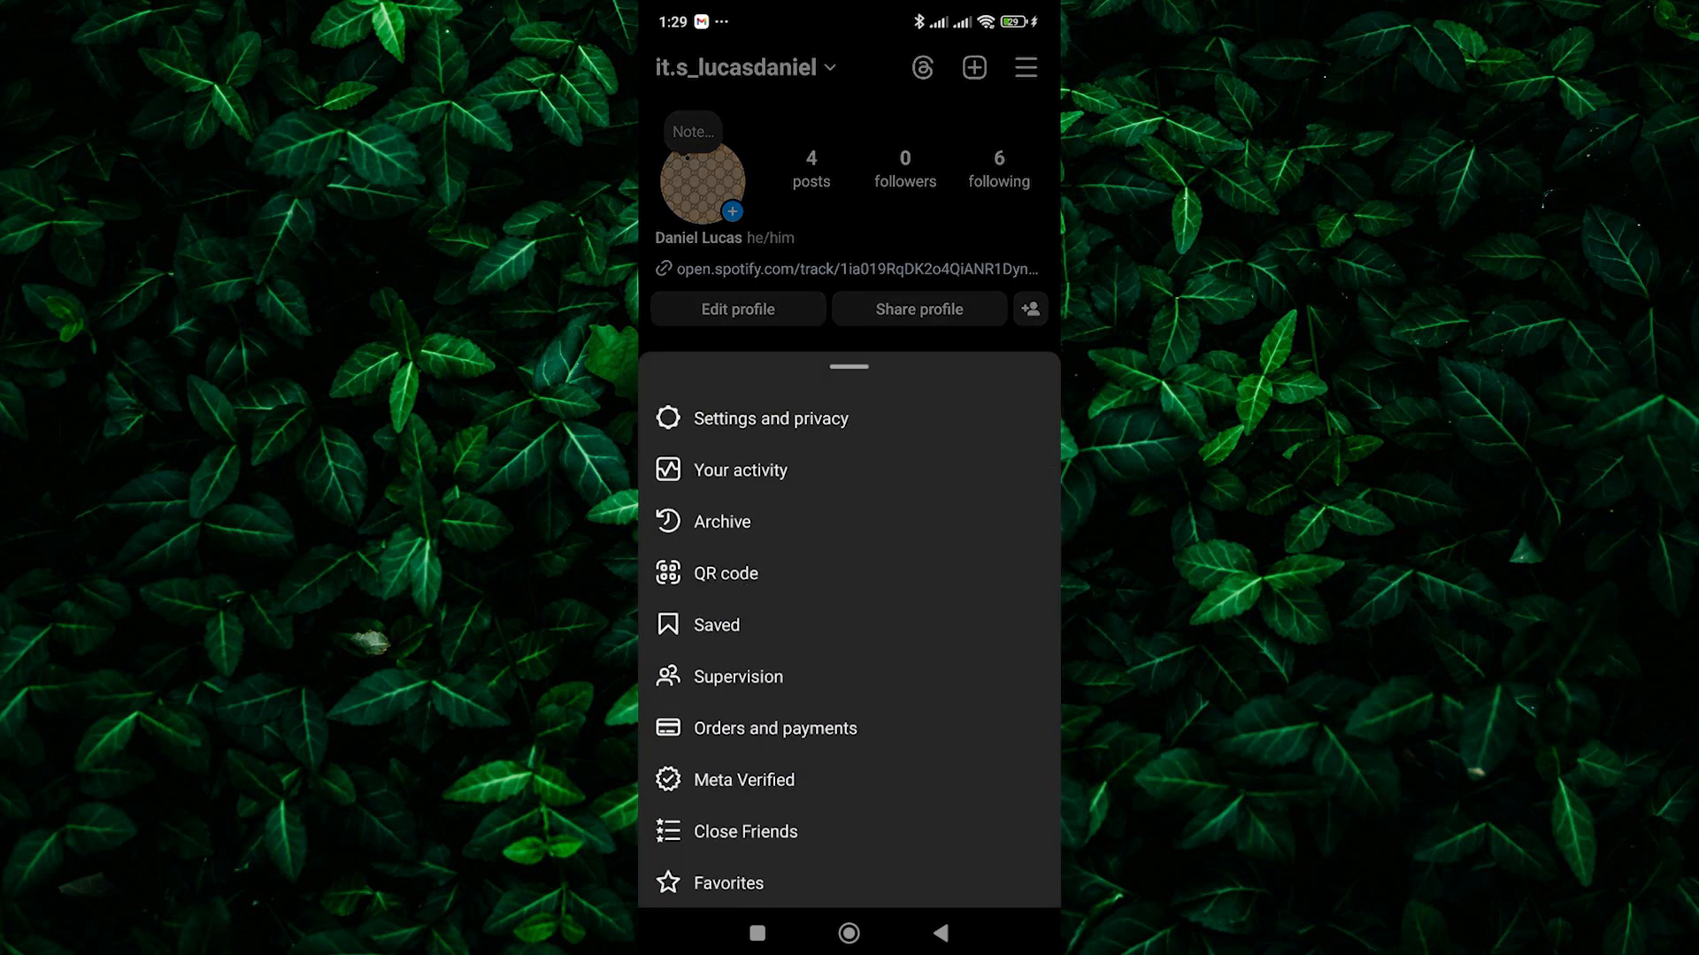
left_click(772, 417)
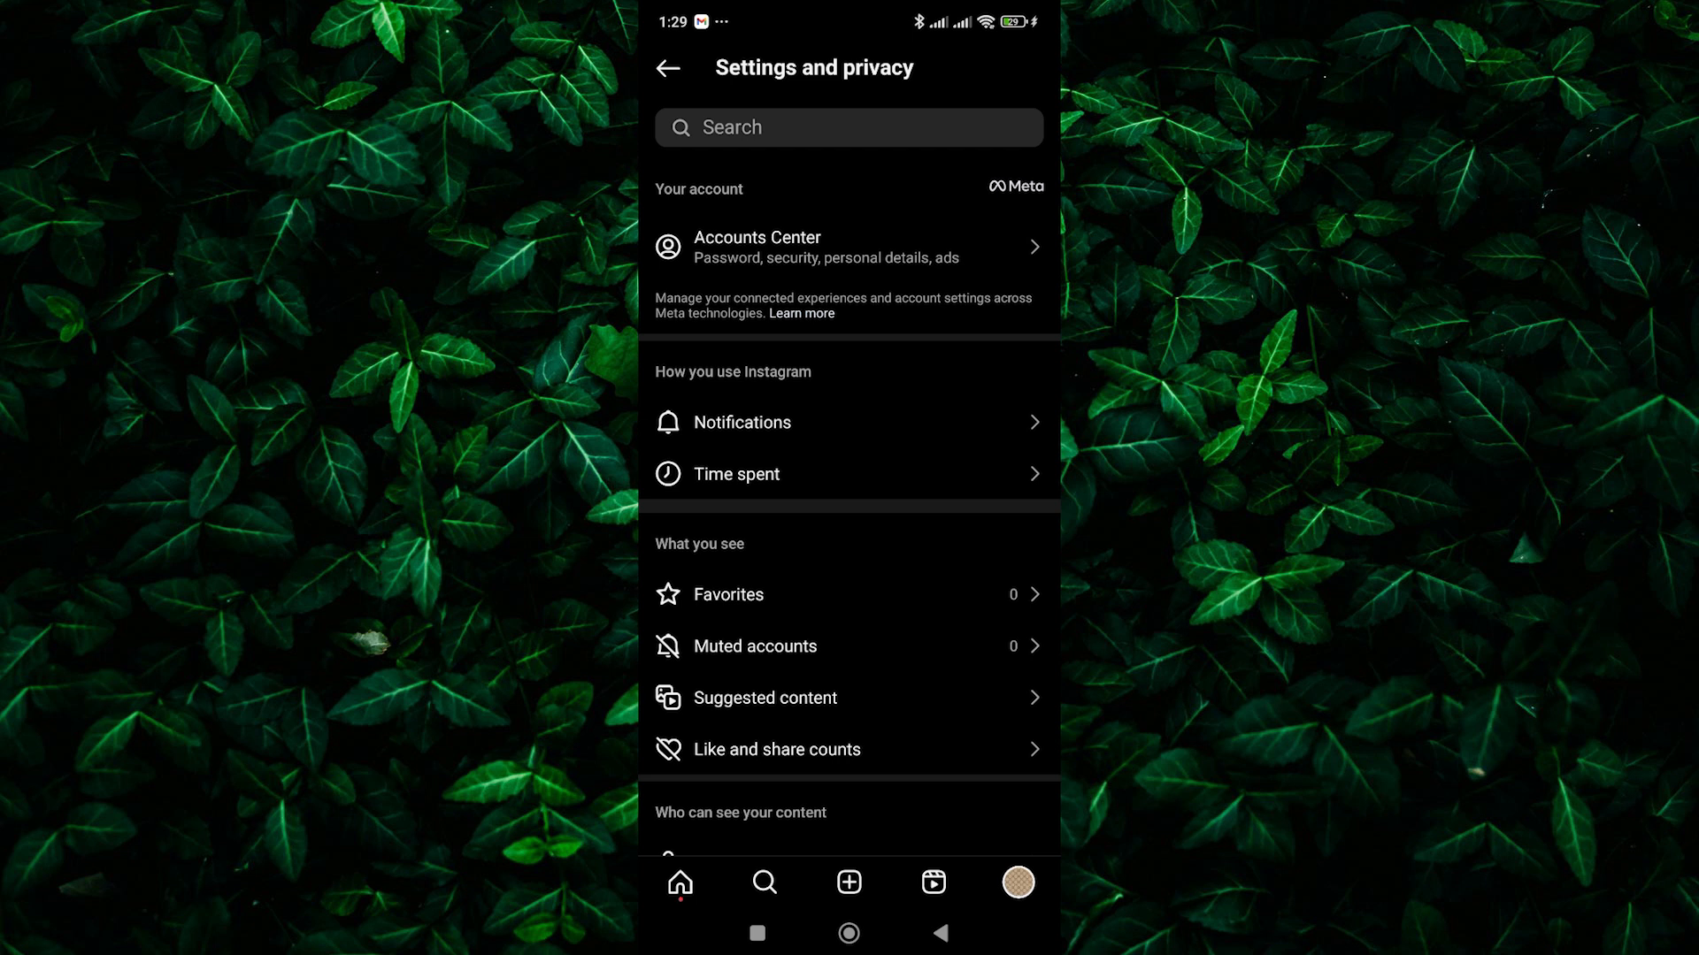
Go to Help under More info and support in Settings and privacy
scroll("down", 3)
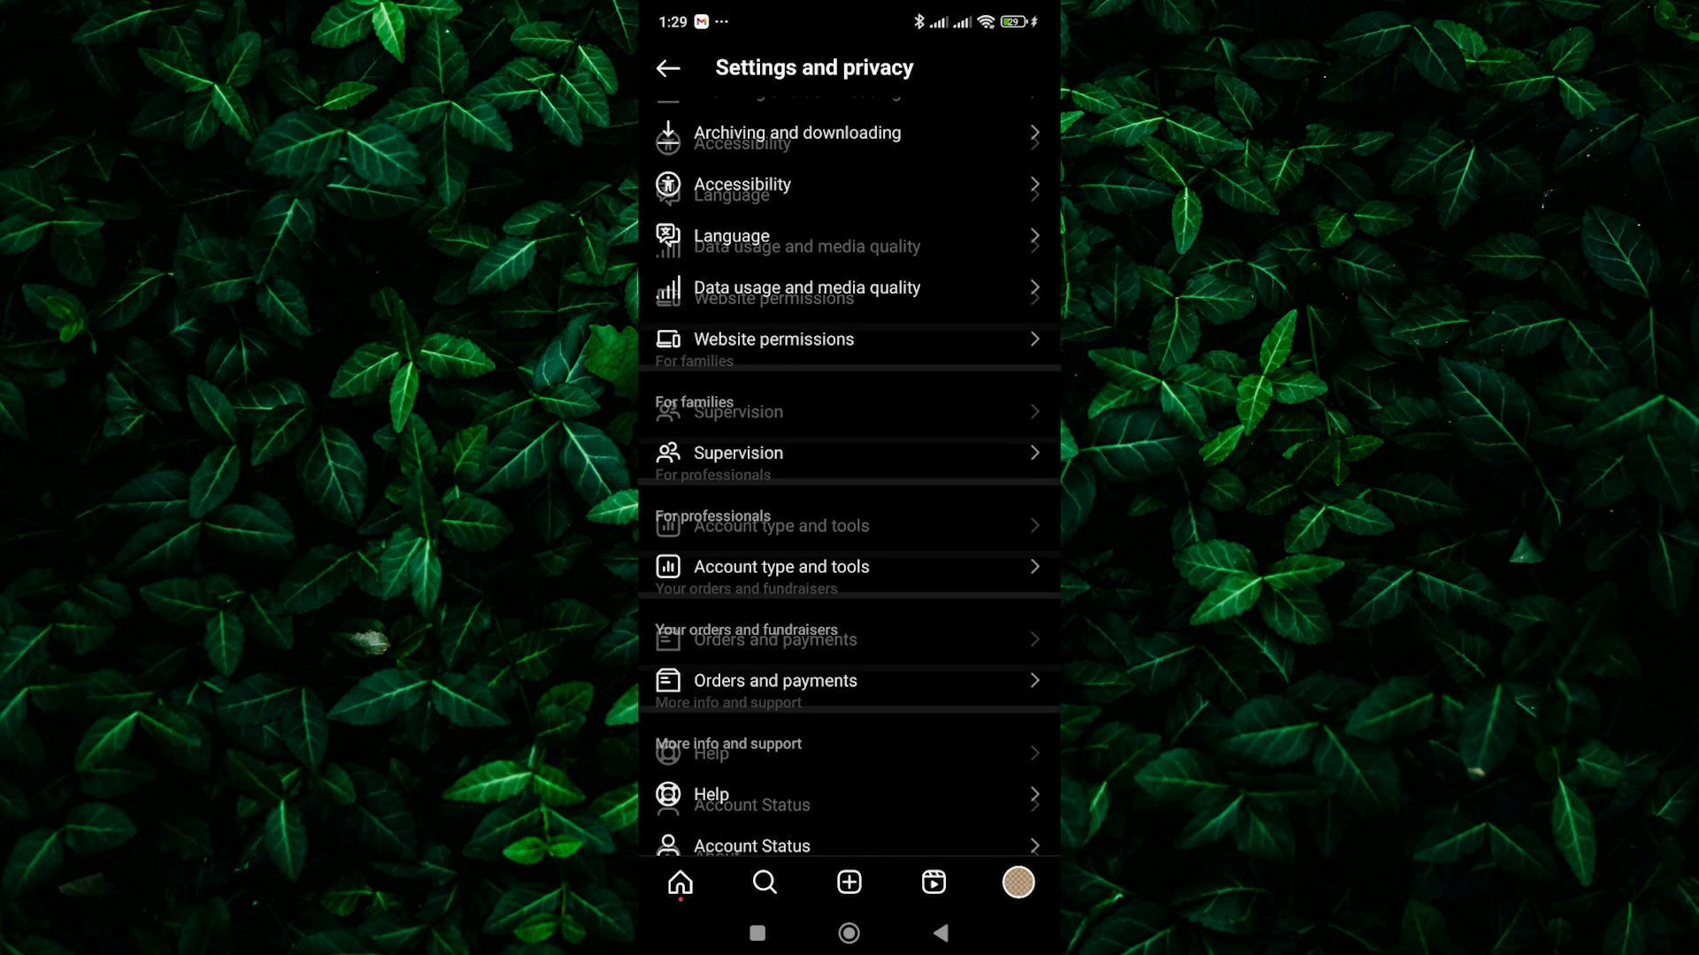
left_click(712, 795)
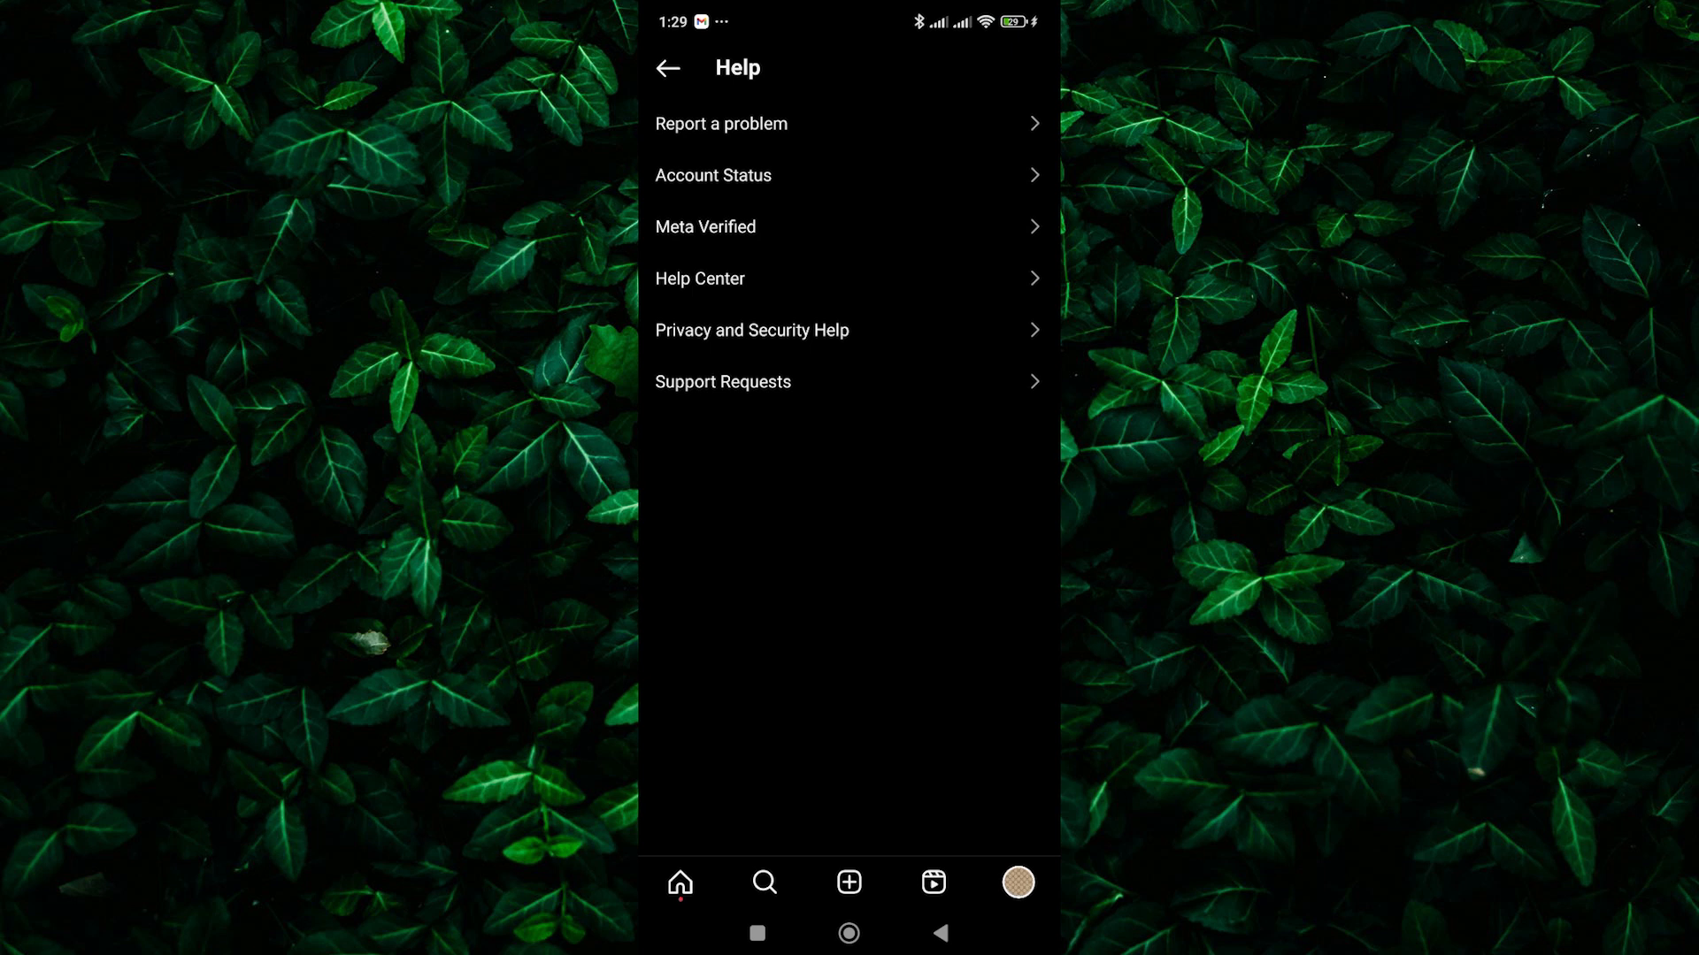
View the Report a problem logs prompt, dismiss it, and return to the home feed
left_click(722, 123)
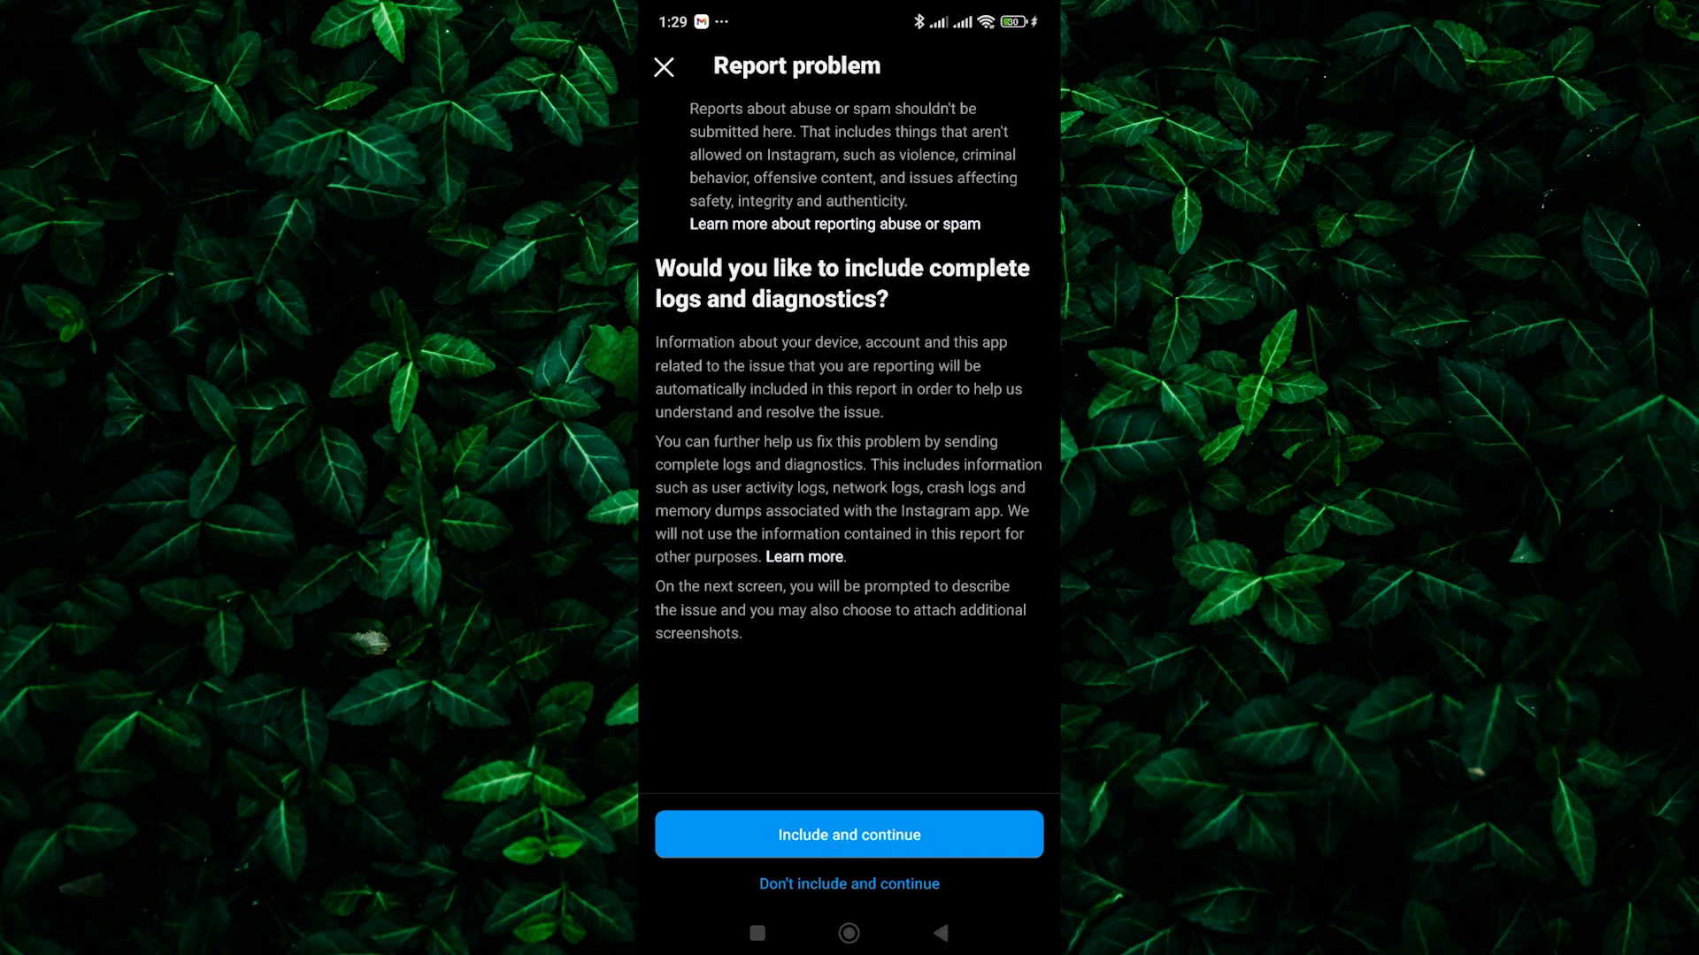
left_click(669, 67)
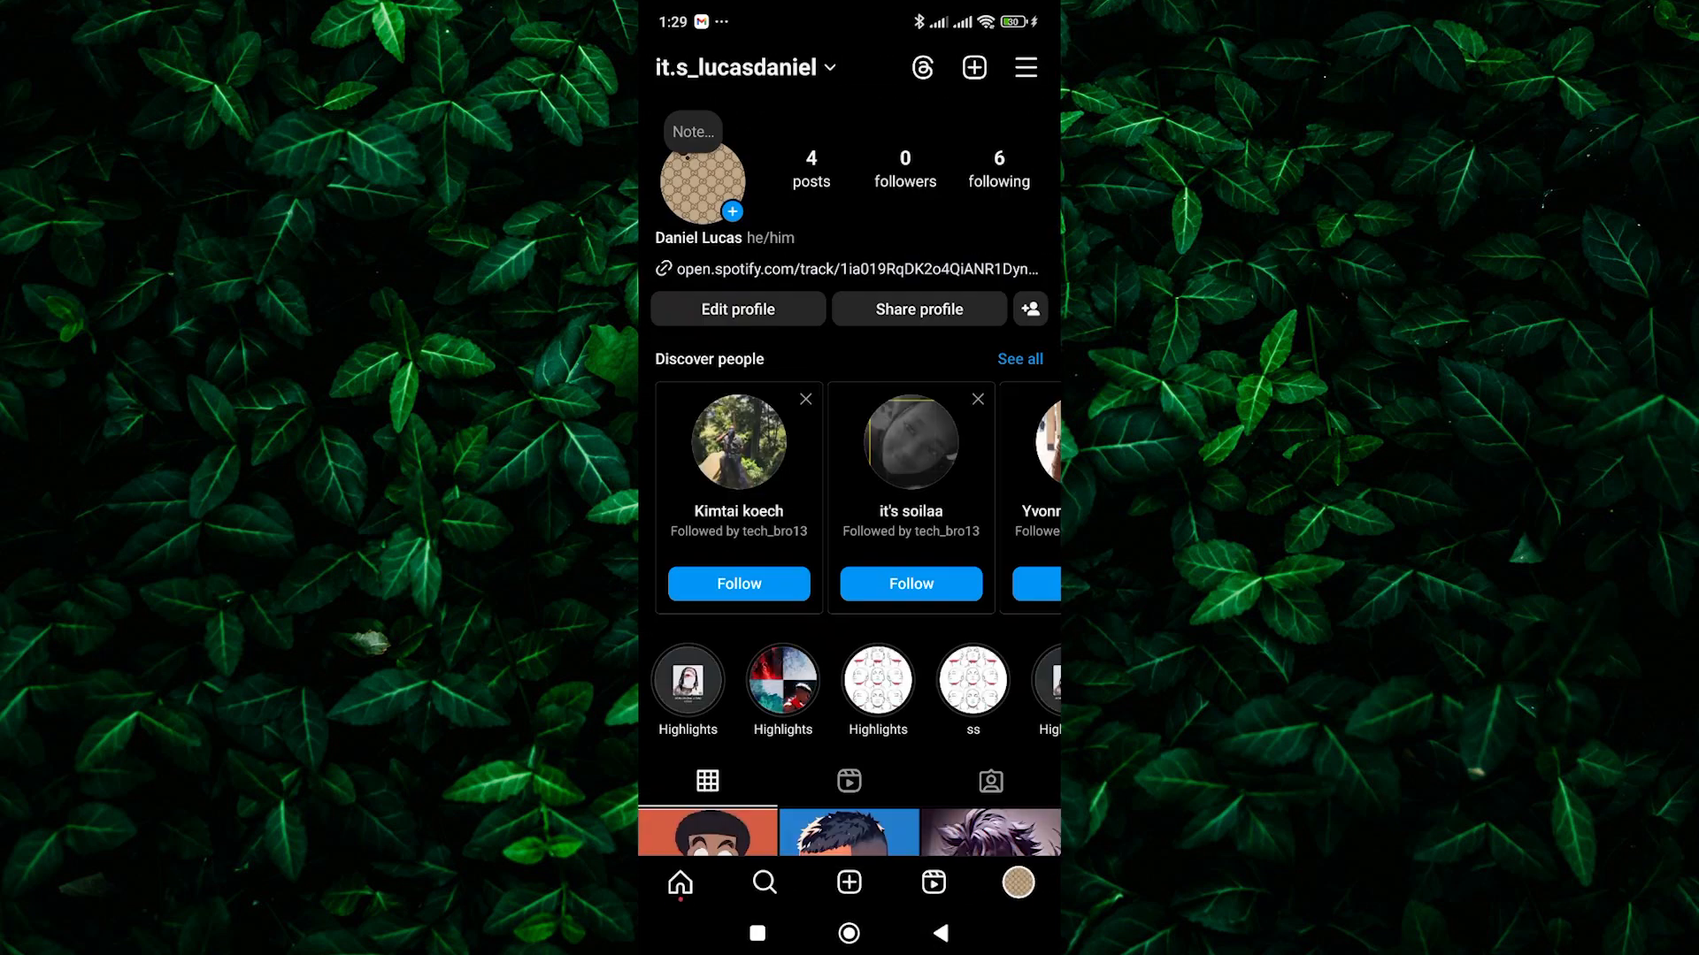
left_click(680, 885)
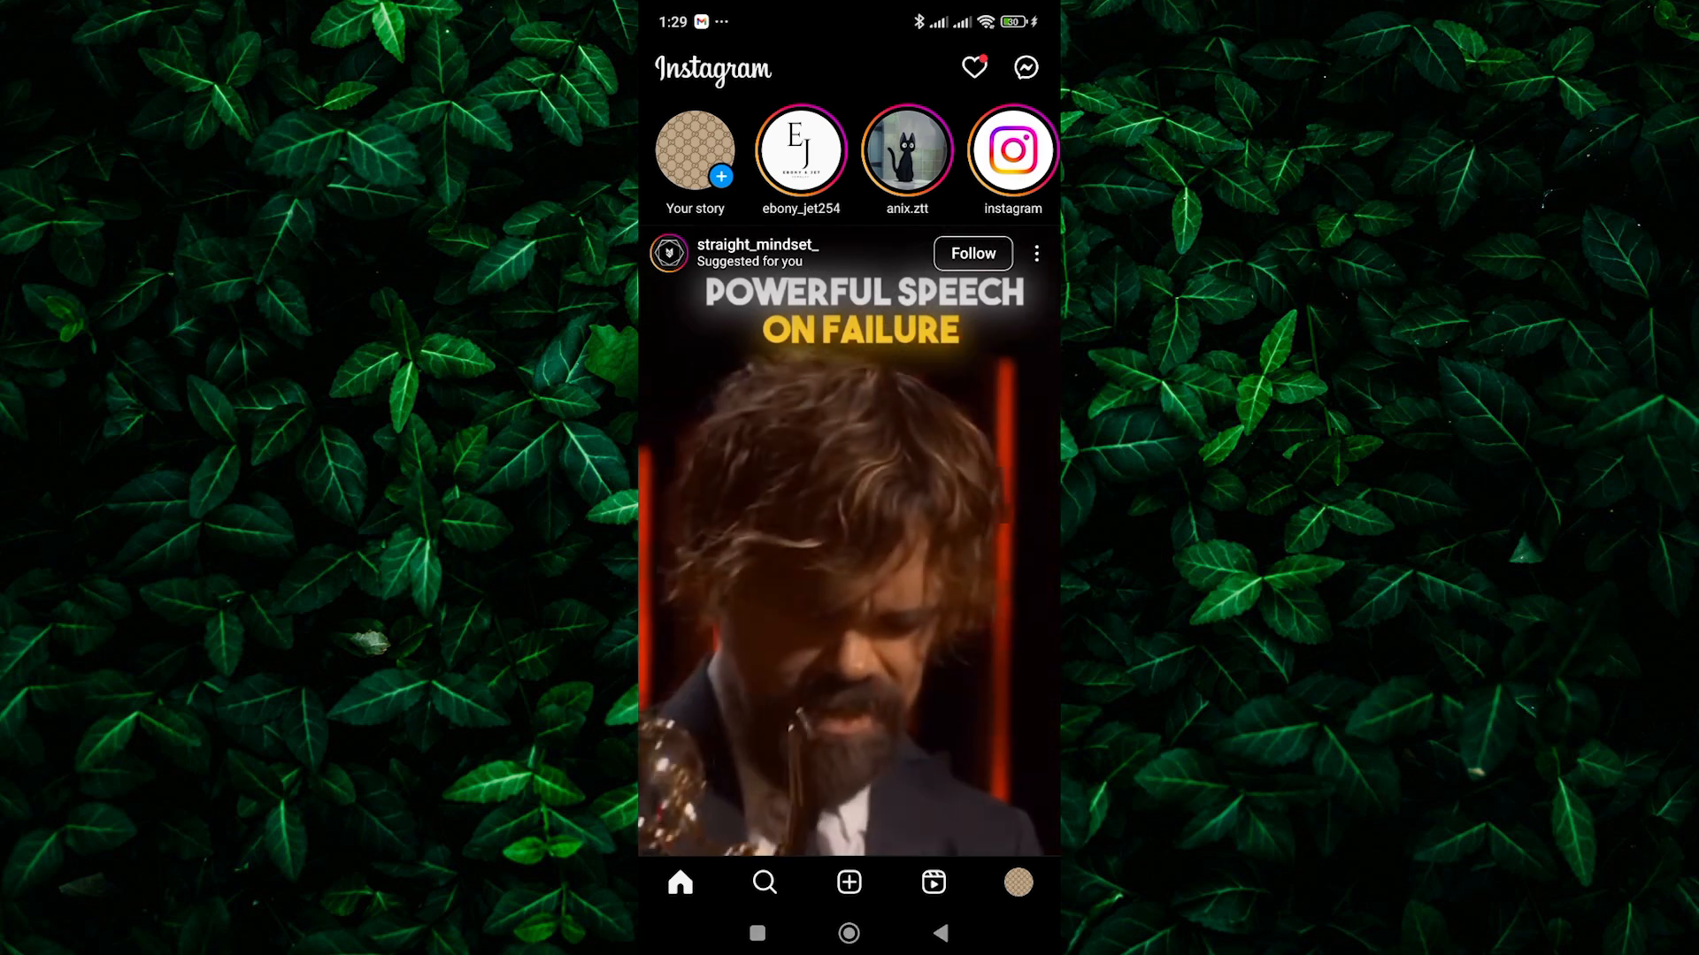